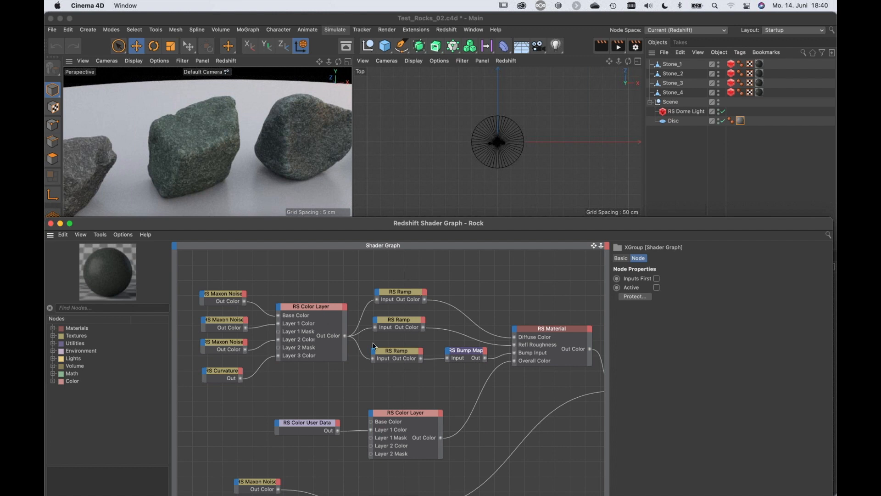
pyautogui.moveTo(345, 356)
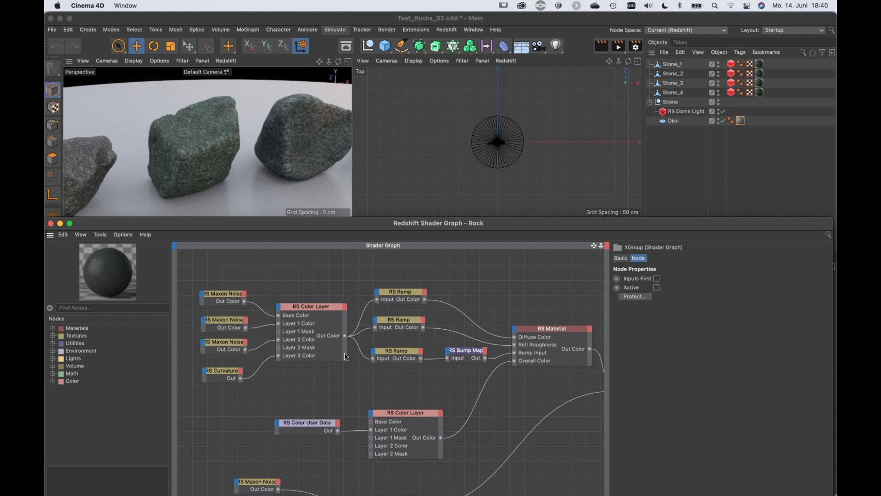
# Preview the first RS Maxon Noise node alone on the rocks using Connect Node to Output.
pyautogui.click(224, 294)
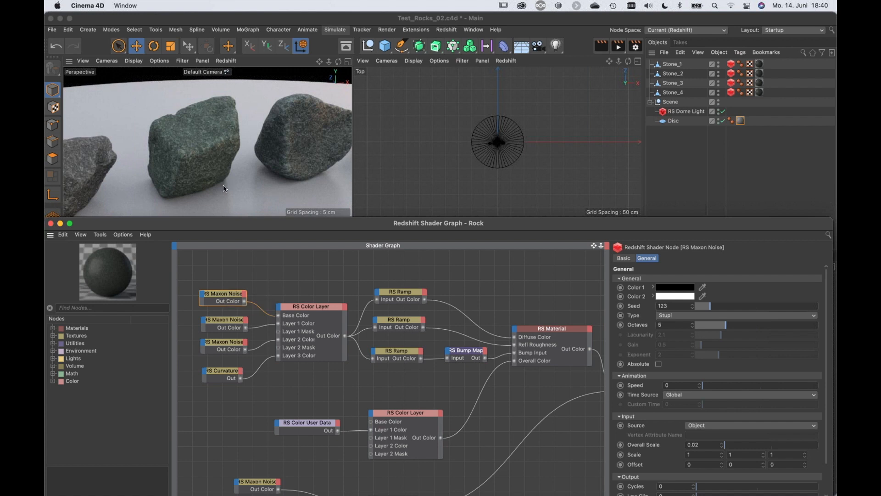
pyautogui.moveTo(115, 249)
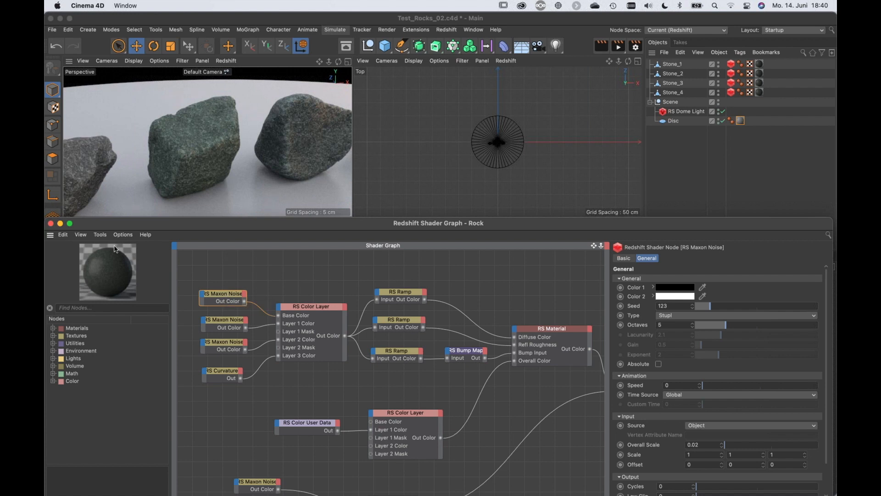
pyautogui.click(100, 234)
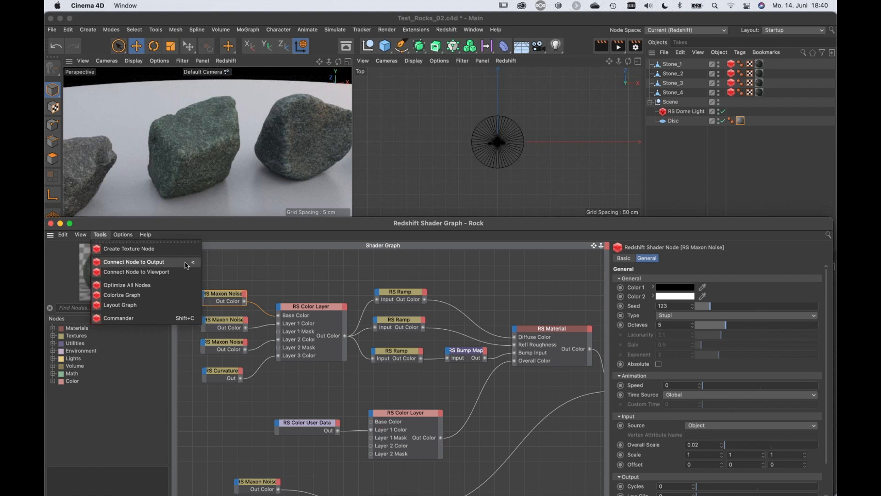
pyautogui.click(133, 262)
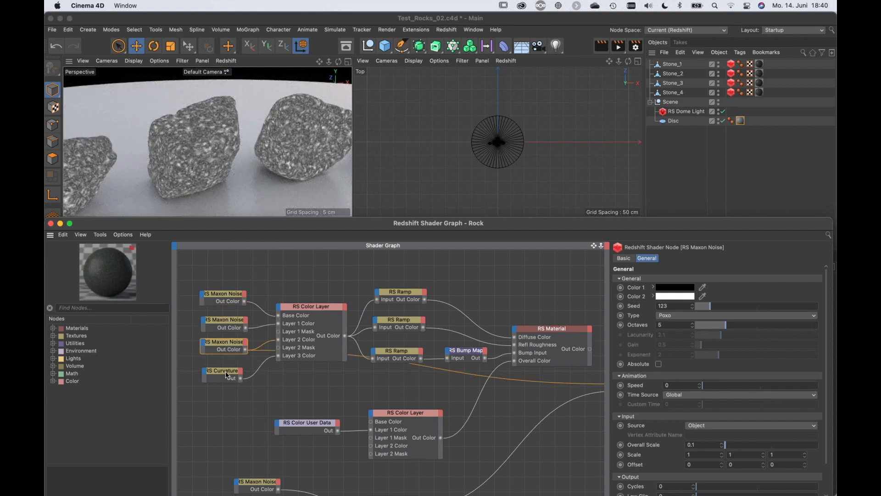
# Preview the RS Curvature node on the rocks as a black-and-white mask.
pyautogui.click(221, 370)
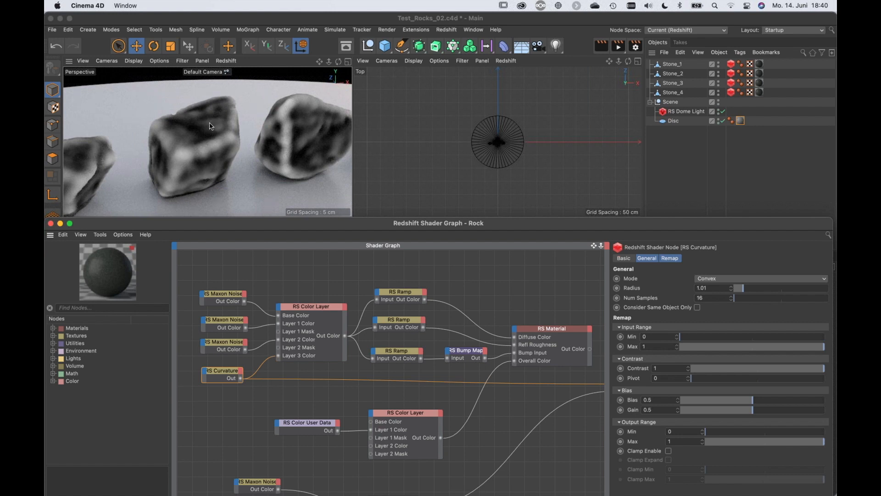
pyautogui.moveTo(184, 151)
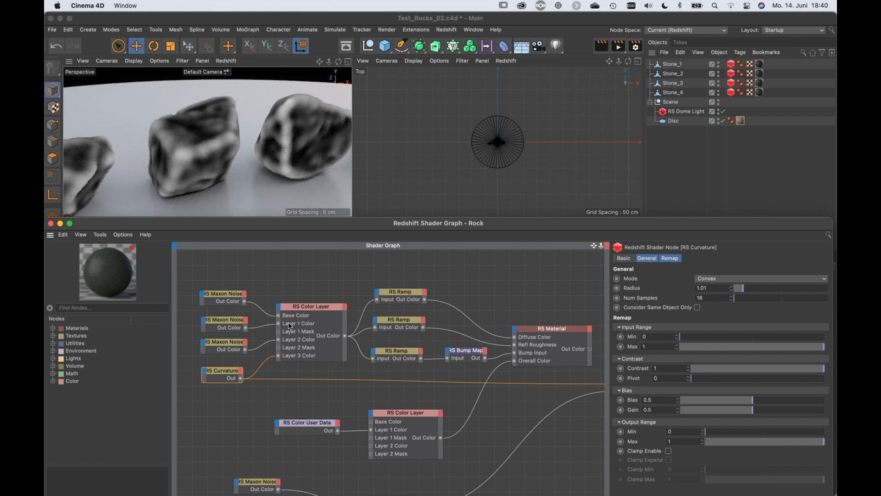
# Preview RS Color Layer on the rocks and untick all three Layer Enable boxes.
pyautogui.click(310, 306)
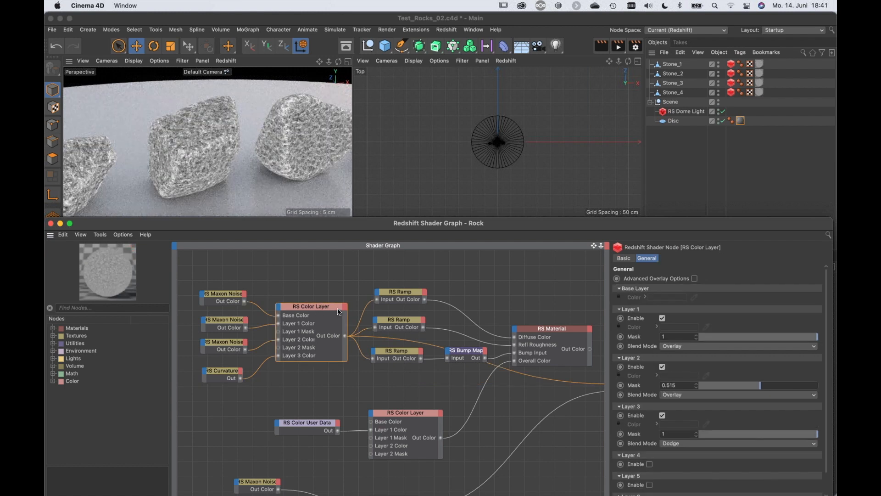
pyautogui.click(662, 415)
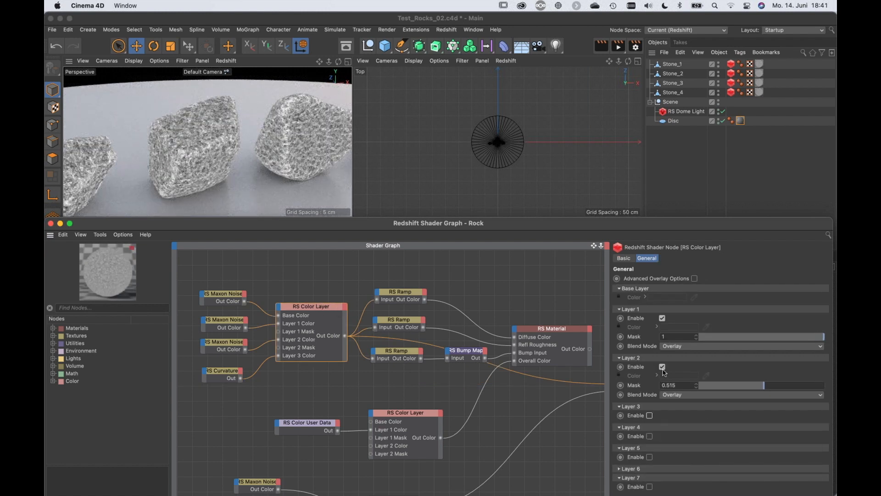
pyautogui.click(662, 318)
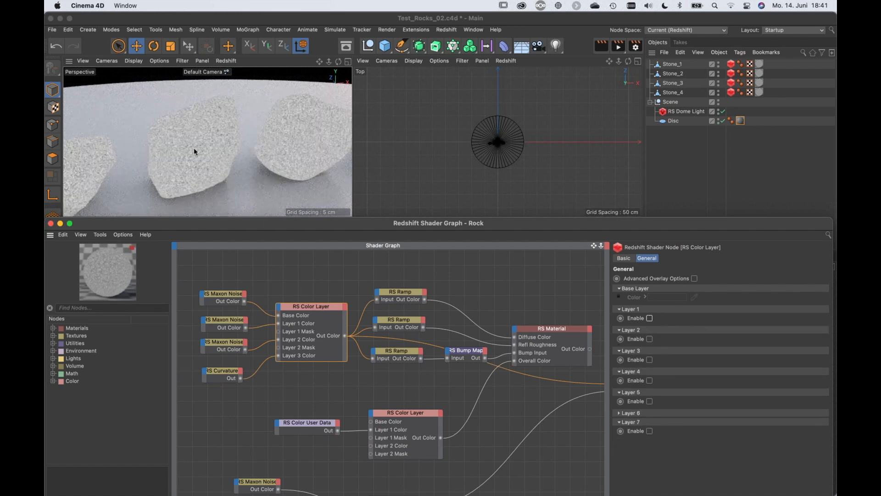
pyautogui.click(649, 318)
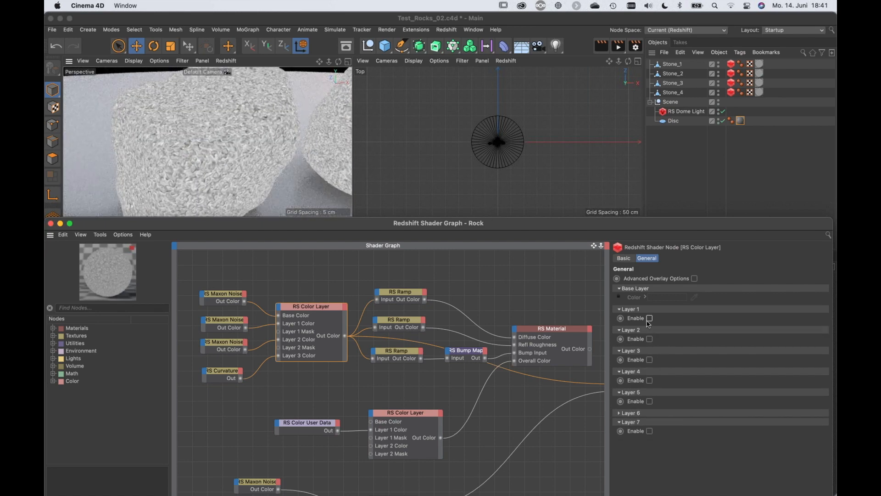
# Re-enable Layers 1, 2 and 3 one at a time to build the grey pattern.
pyautogui.click(649, 318)
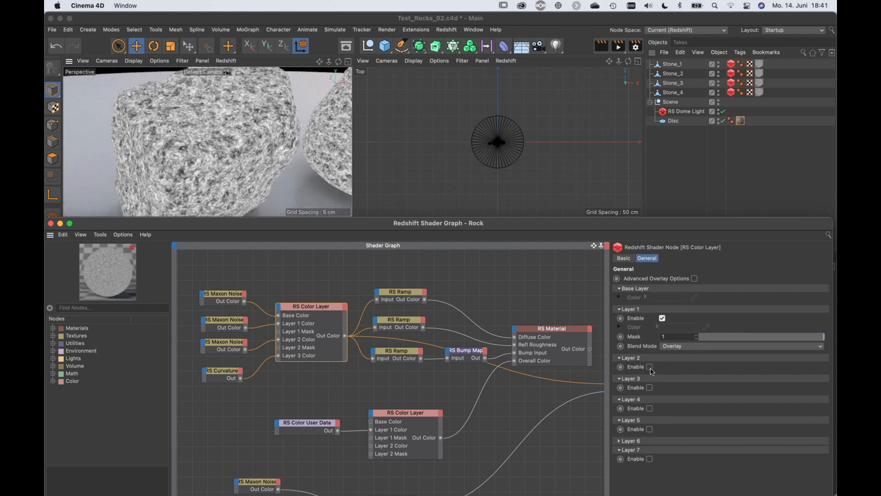
pyautogui.click(649, 367)
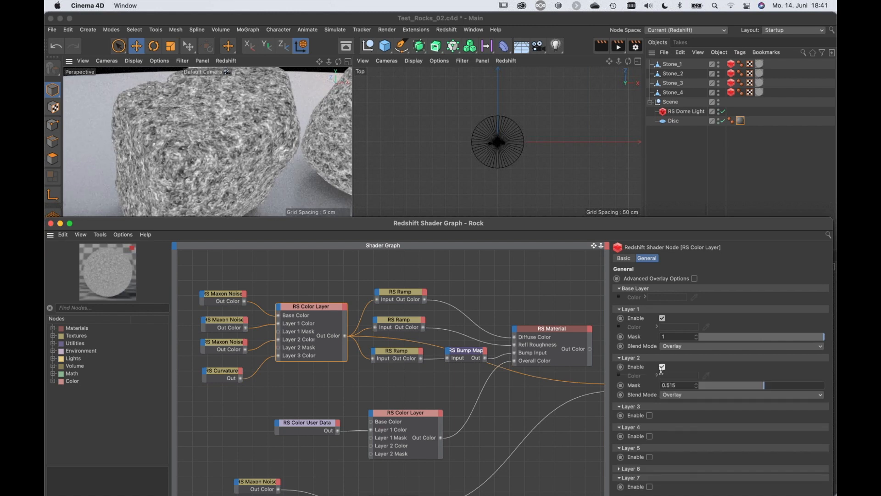
pyautogui.click(662, 415)
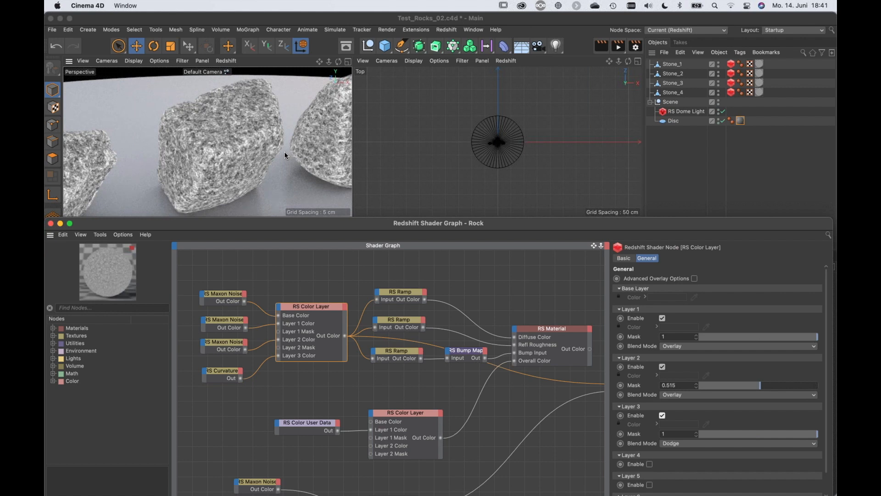
pyautogui.moveTo(198, 153)
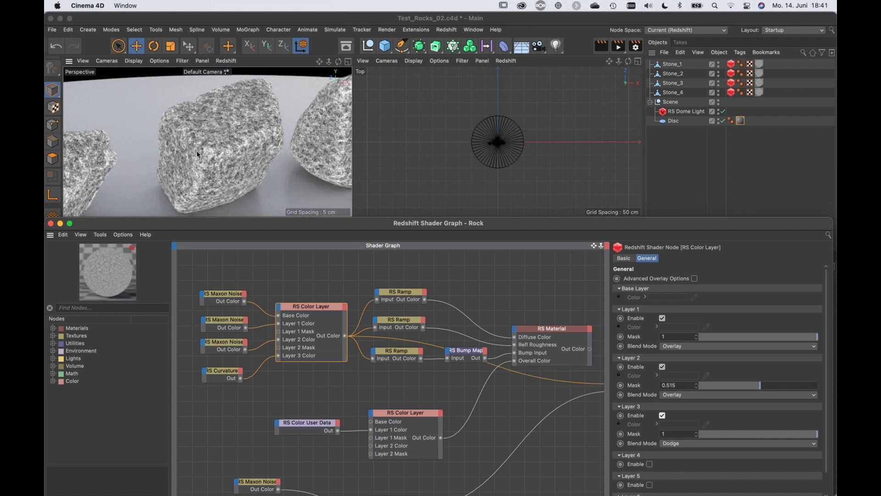
pyautogui.moveTo(501, 263)
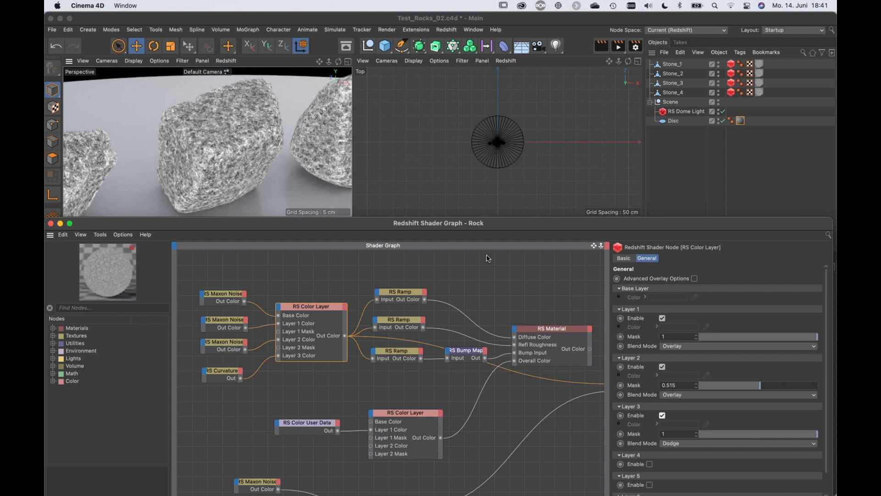
pyautogui.moveTo(551, 298)
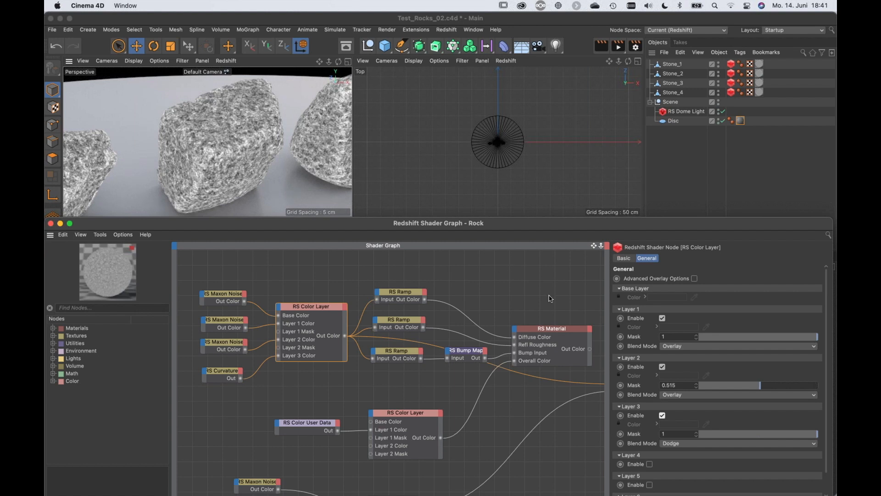
pyautogui.moveTo(603, 396)
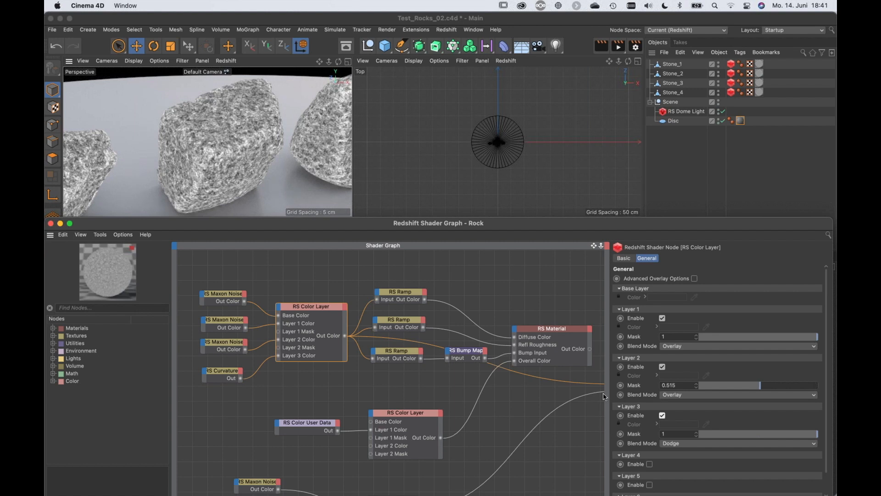
# Enable Layer 3 of the RS Color Layer with Dodge blend mode at mask 1.
pyautogui.click(662, 415)
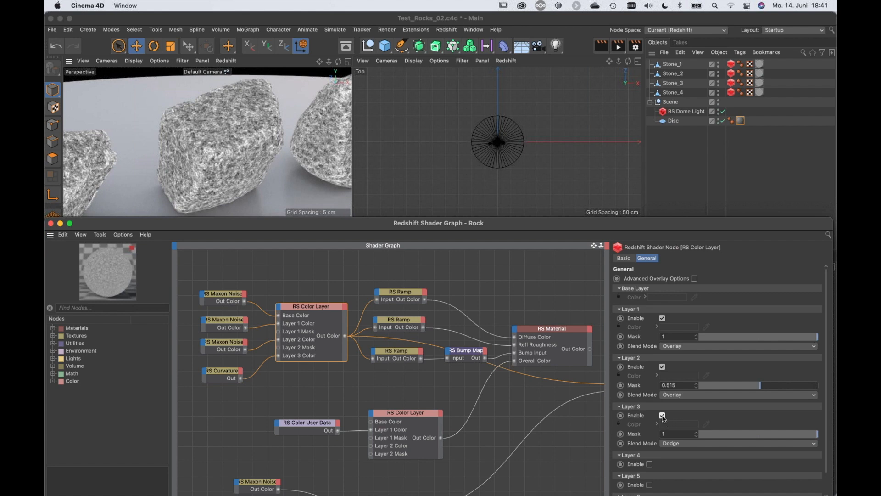
pyautogui.click(662, 415)
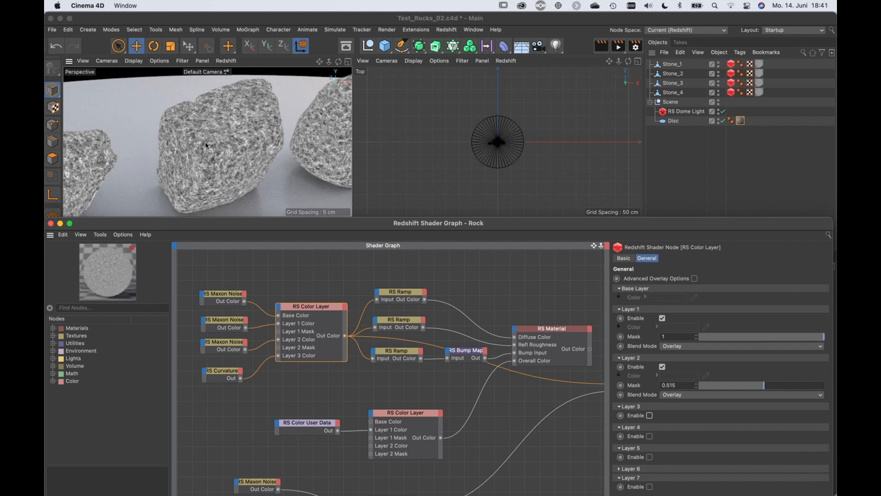
pyautogui.moveTo(201, 186)
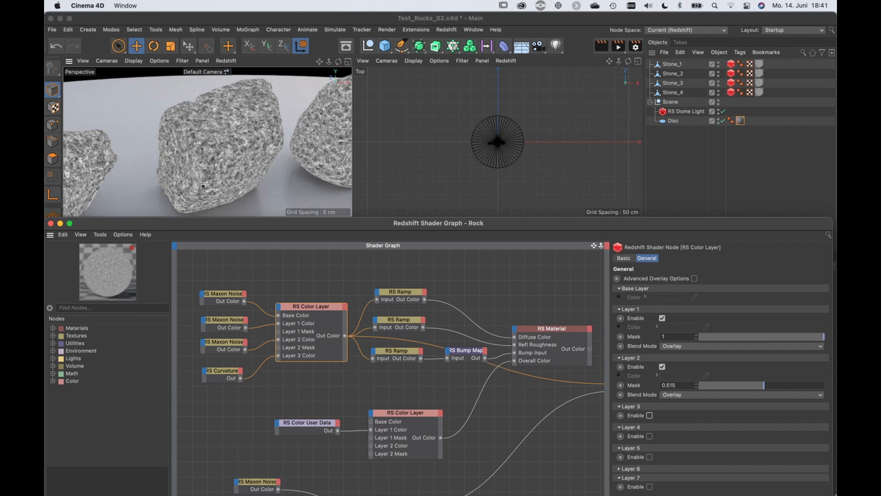
pyautogui.moveTo(258, 187)
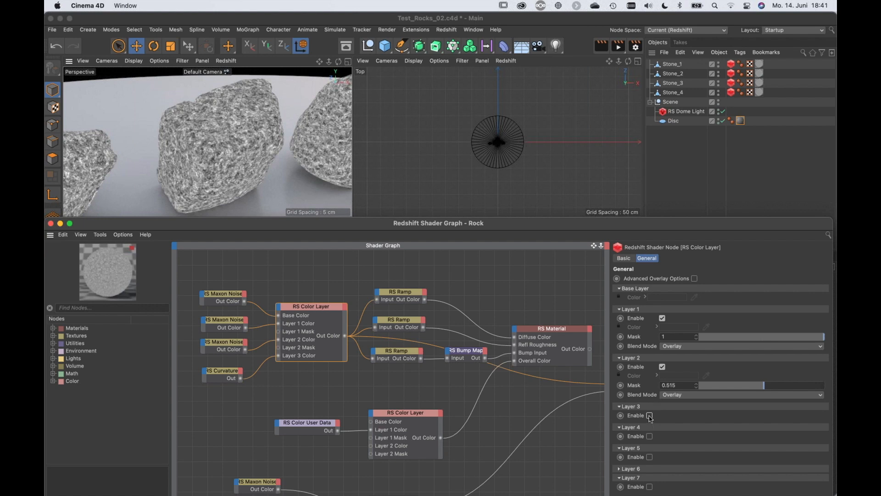
pyautogui.click(648, 415)
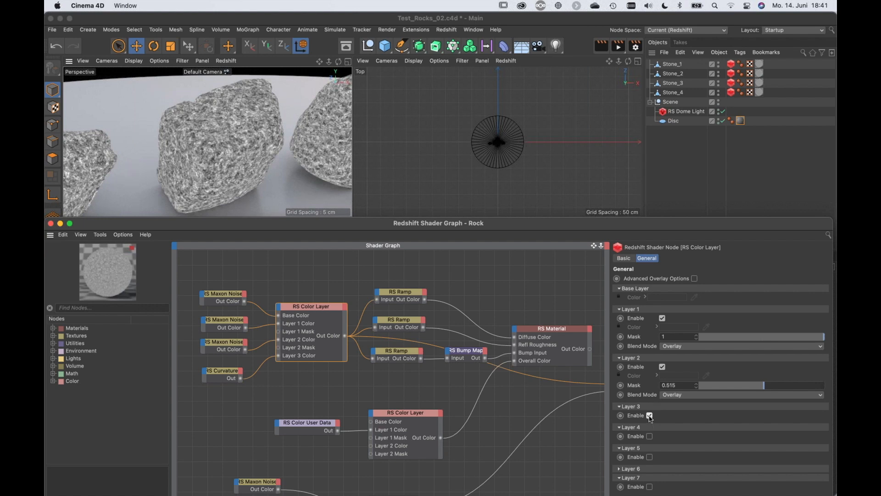
pyautogui.click(662, 415)
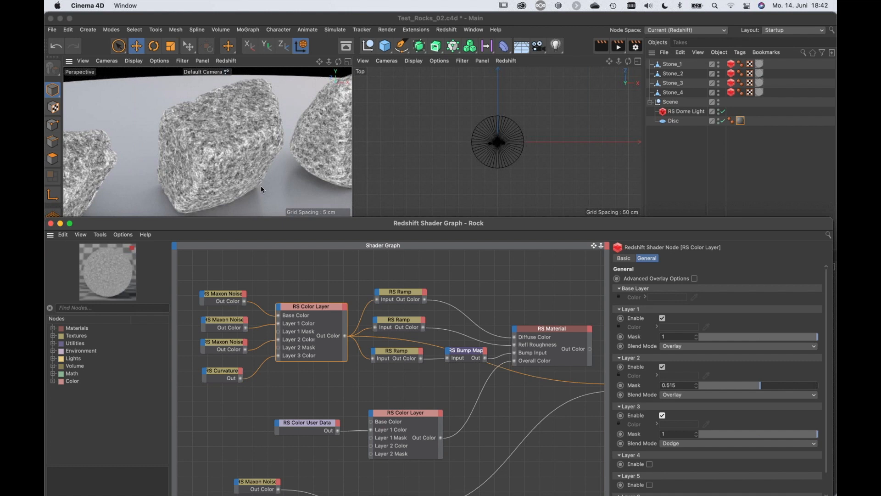
pyautogui.moveTo(373, 330)
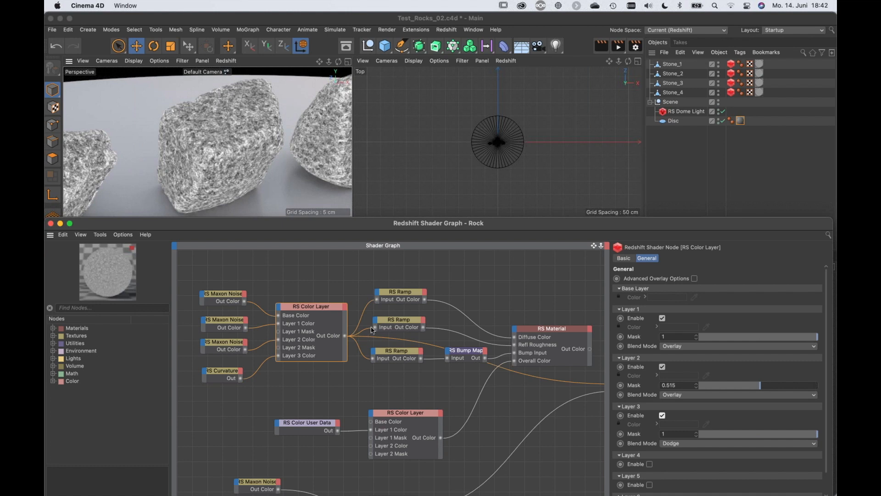
pyautogui.click(400, 292)
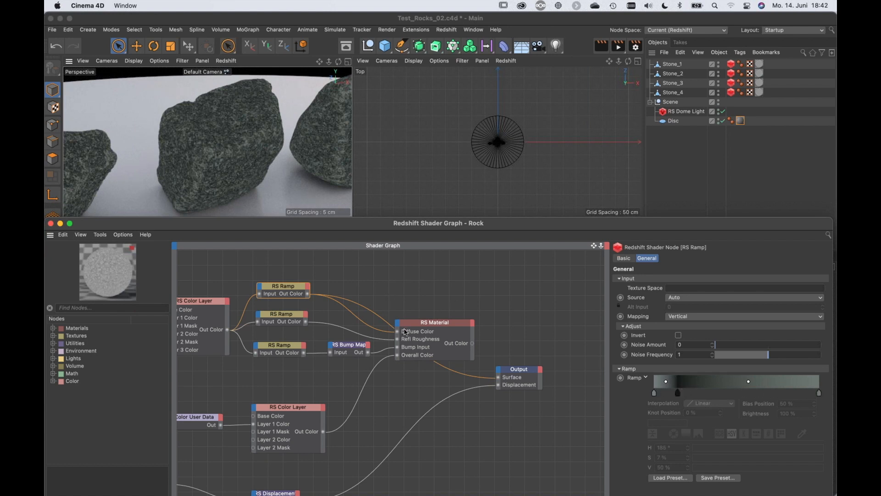
pyautogui.moveTo(348, 374)
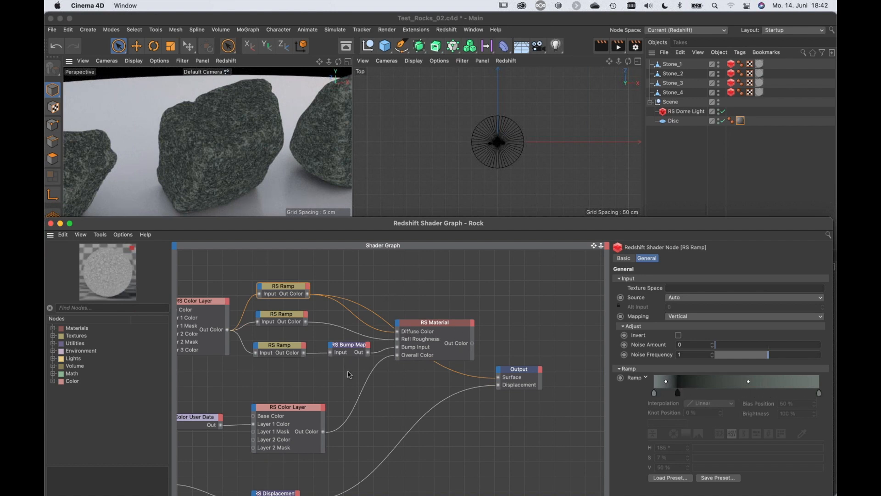
# Connect the lower RS Color Layer's Out Color to the Output Surface port.
pyautogui.moveTo(472, 342); pyautogui.dragTo(496, 377)
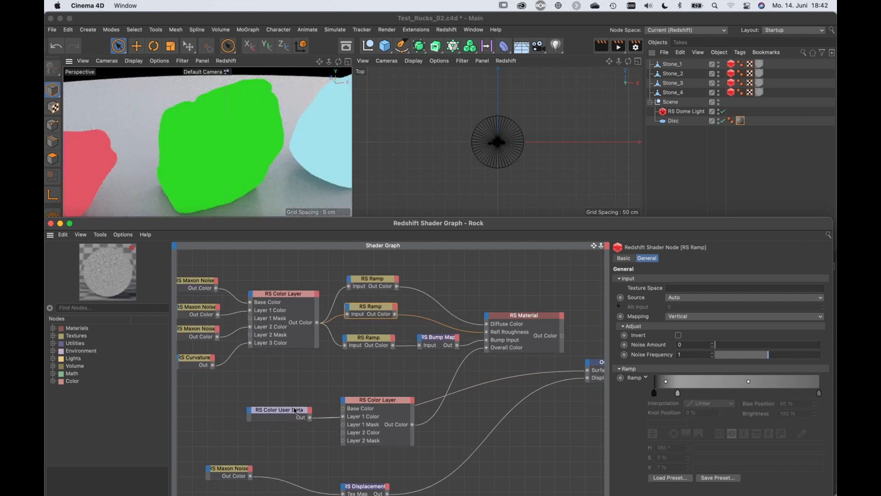
pyautogui.click(280, 412)
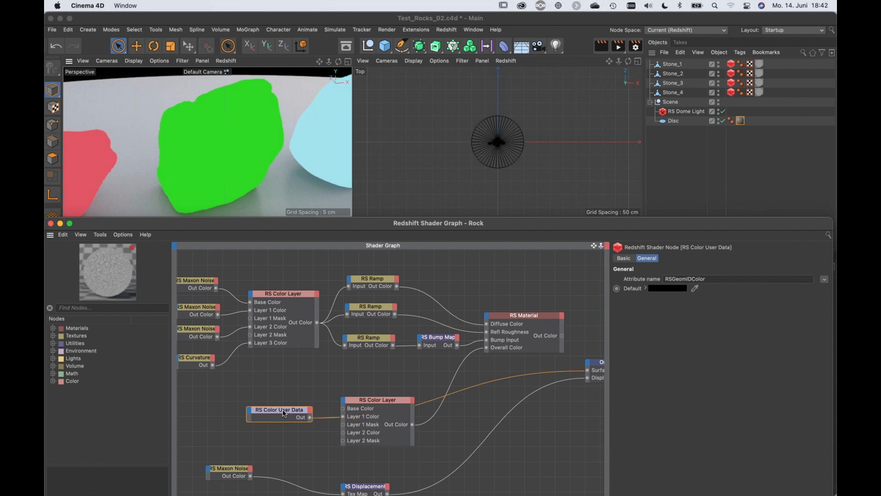
pyautogui.moveTo(256, 206)
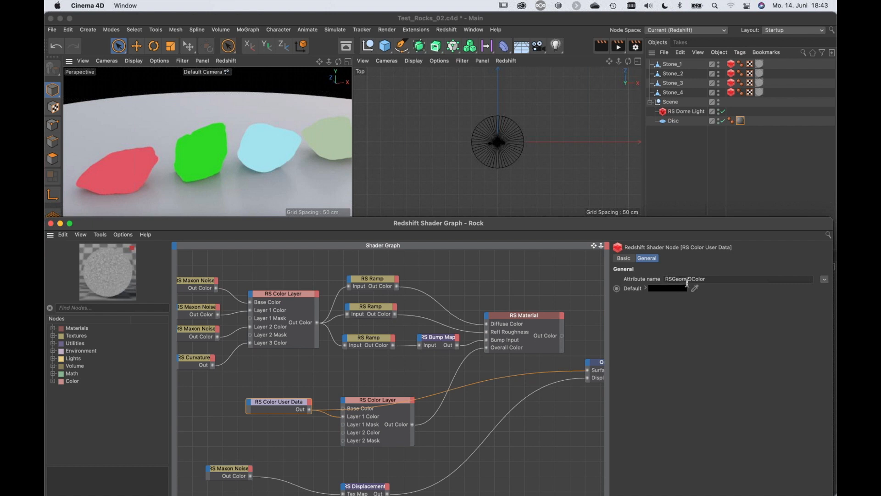
pyautogui.click(823, 279)
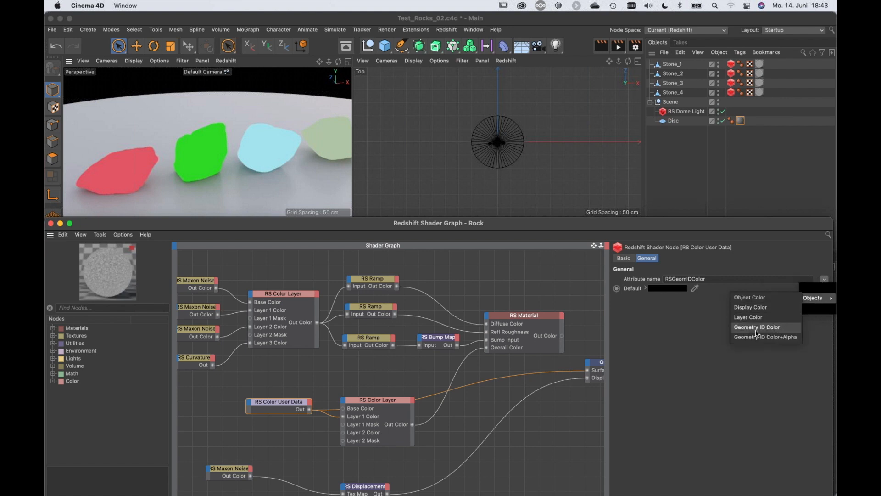
pyautogui.moveTo(680, 339)
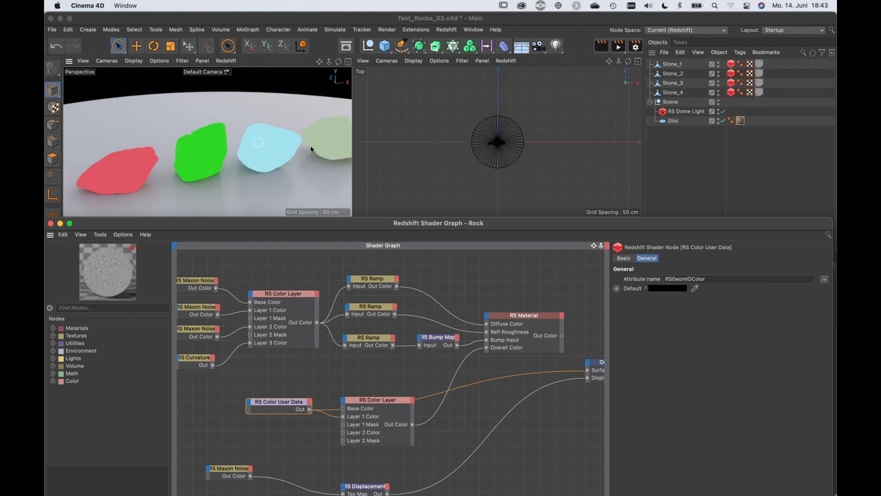
pyautogui.moveTo(443, 203)
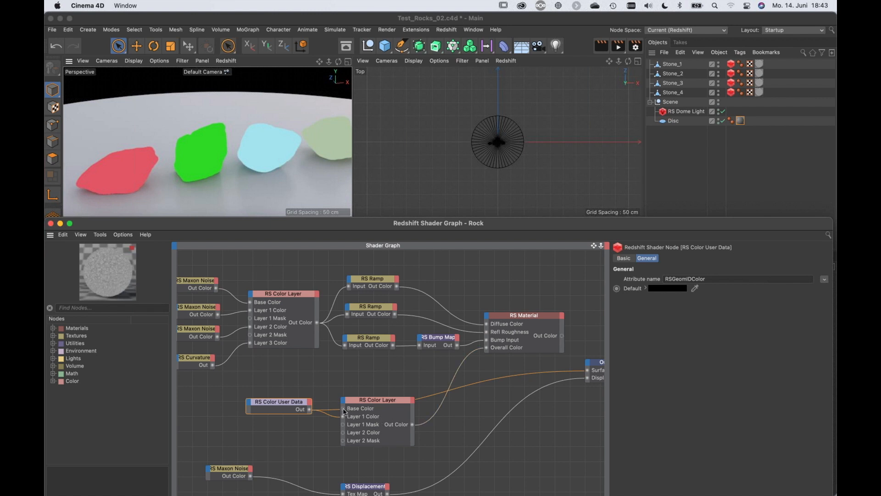
# Detach user data from Base Color and set the Layer 1 mask to about 0.125.
pyautogui.moveTo(411, 423); pyautogui.dragTo(586, 370)
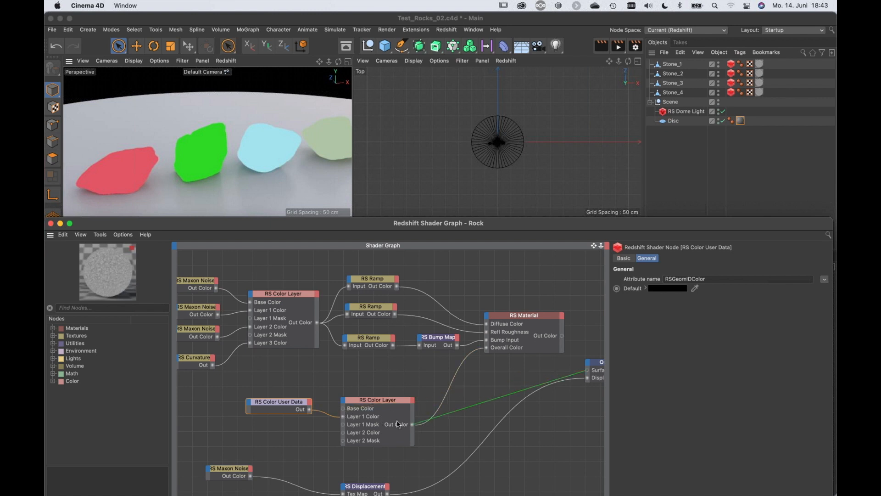
pyautogui.click(375, 400)
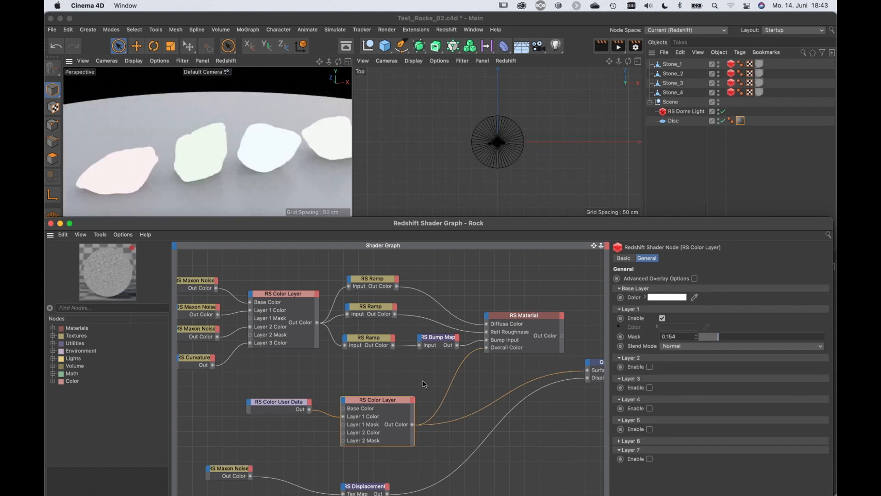
pyautogui.moveTo(235, 163)
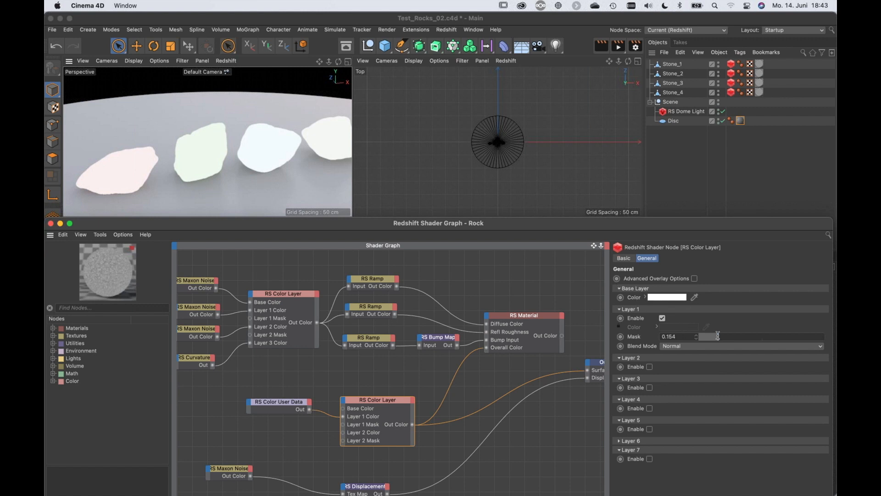
pyautogui.moveTo(719, 336); pyautogui.dragTo(815, 336)
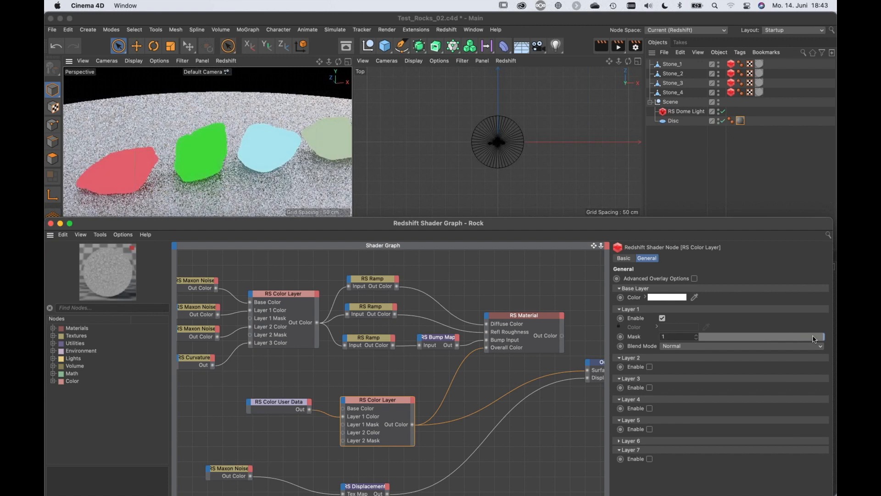
pyautogui.moveTo(815, 336); pyautogui.dragTo(708, 336)
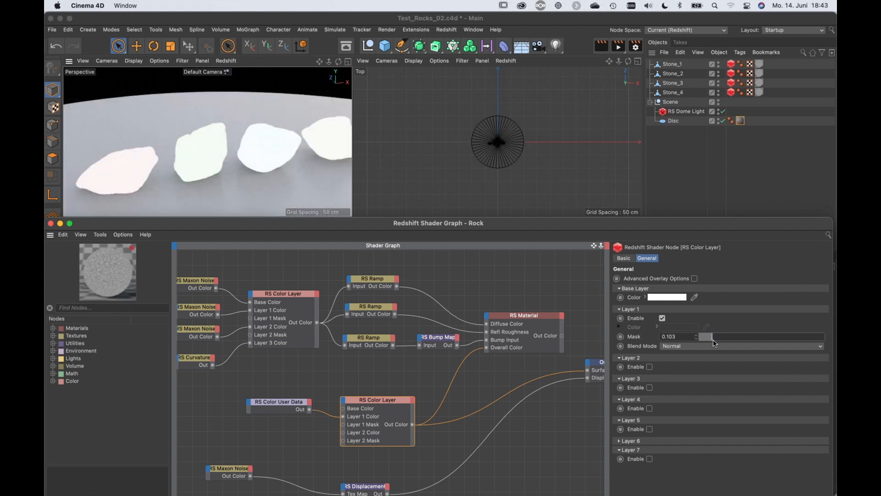
pyautogui.moveTo(708, 337); pyautogui.dragTo(719, 337)
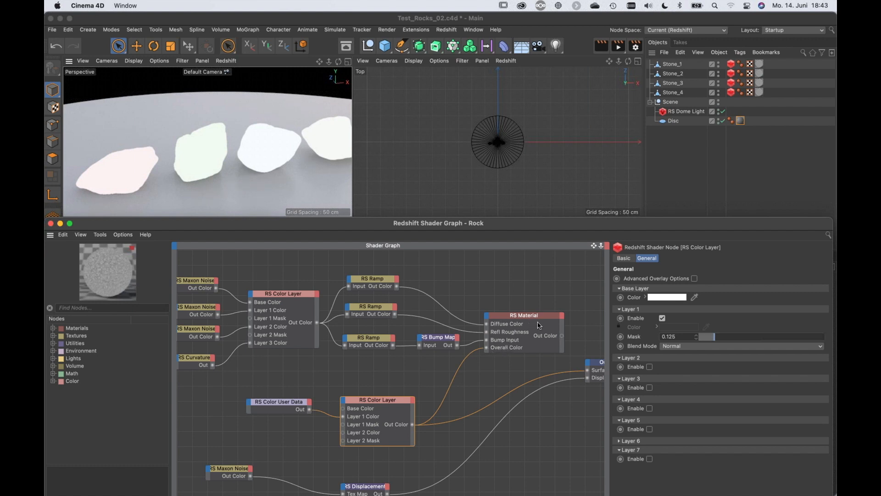
pyautogui.click(523, 315)
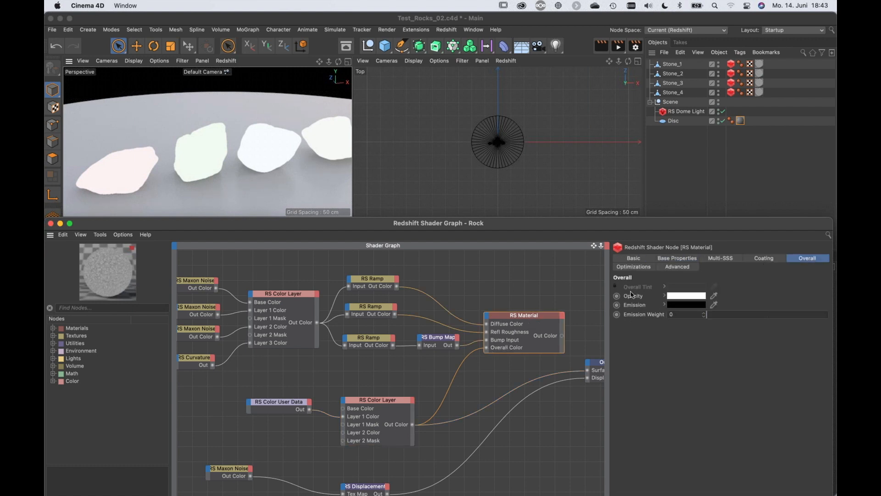